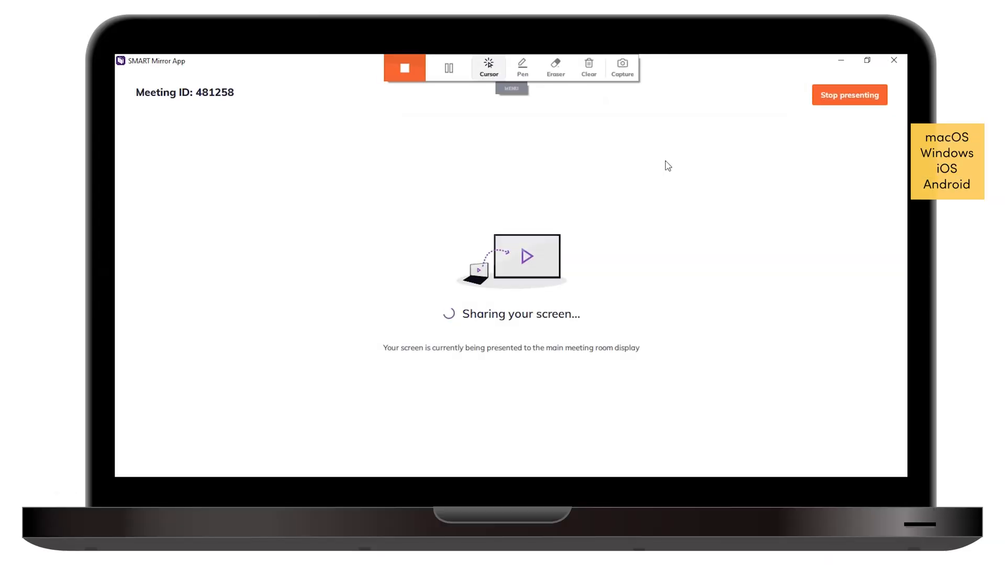
- Erase the red ink circle around Teacher guide and clear the remaining annotations
{"action": "left_click", "coordinate": [448, 68]}
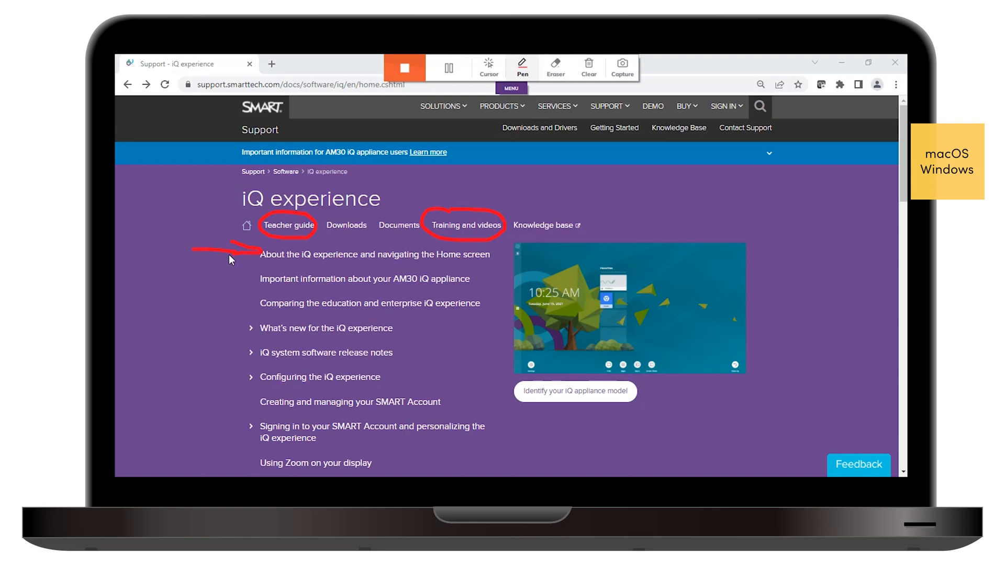
{"action": "mouse_move", "coordinate": [257, 278]}
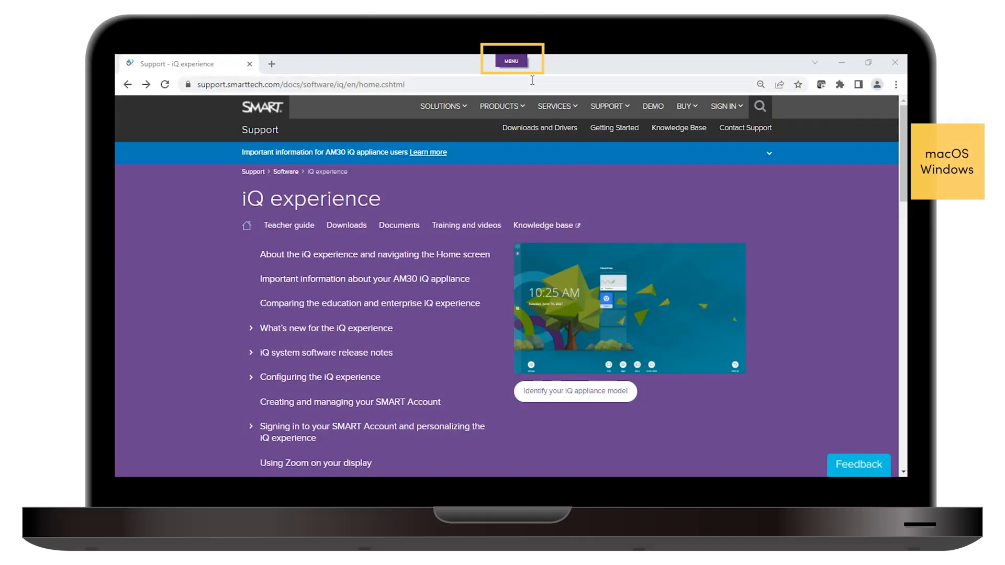
{"action": "left_click", "coordinate": [511, 61]}
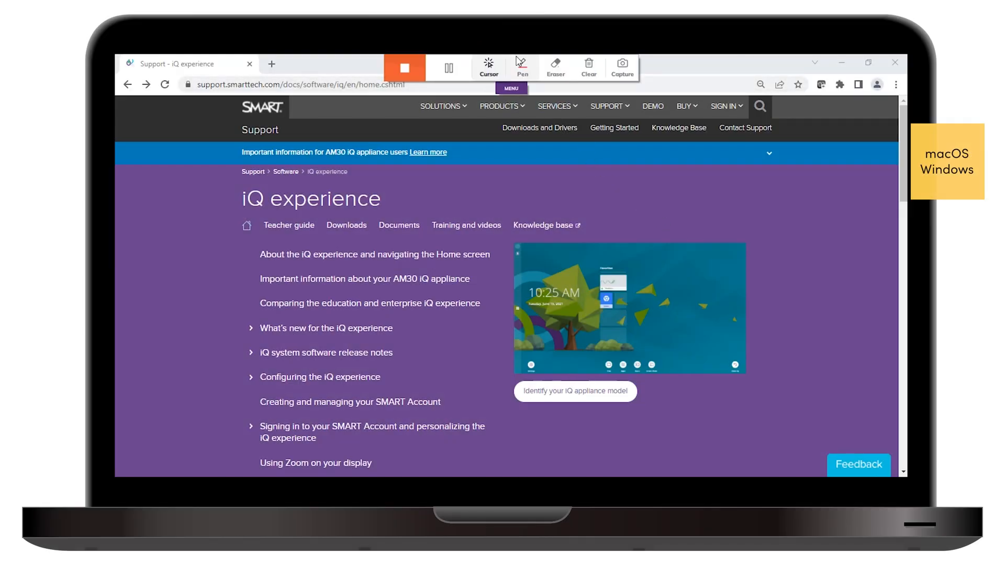
{"action": "left_click", "coordinate": [521, 66]}
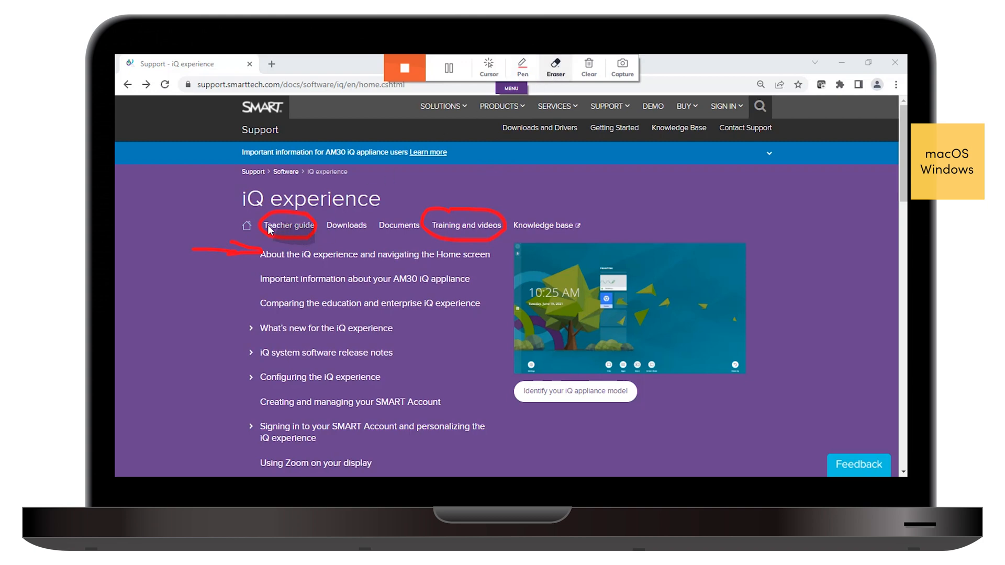
{"action": "mouse_move", "coordinate": [306, 242]}
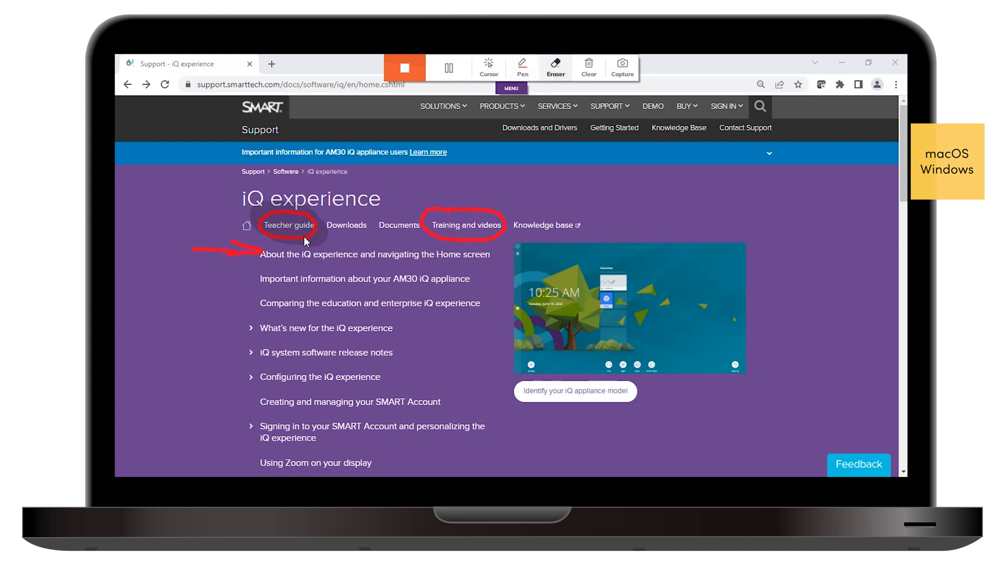
{"action": "left_click", "coordinate": [587, 66]}
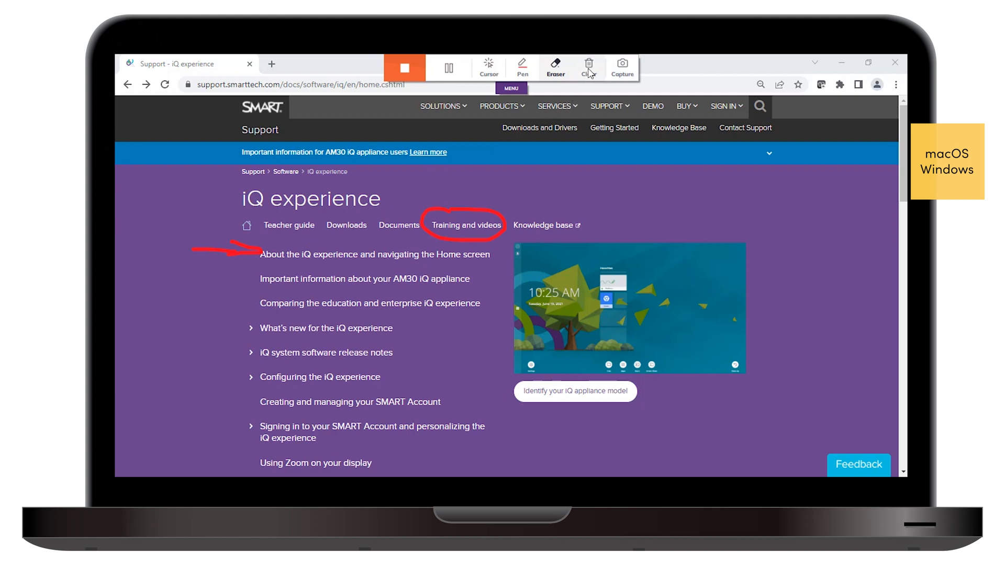
{"action": "left_click", "coordinate": [588, 67]}
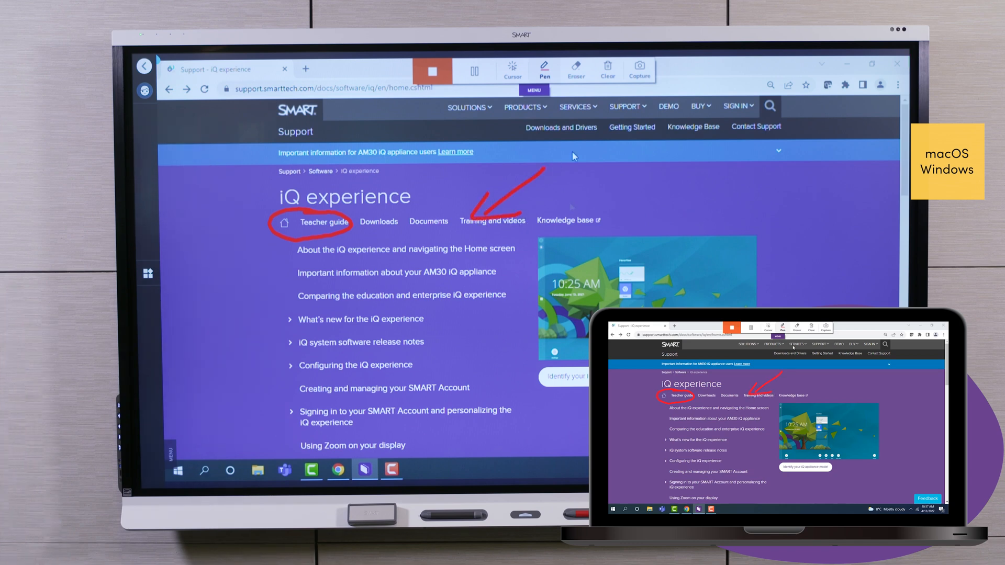
- On the room display, circle Teacher guide and draw an arrow to Training and videos
{"action": "left_click", "coordinate": [512, 69]}
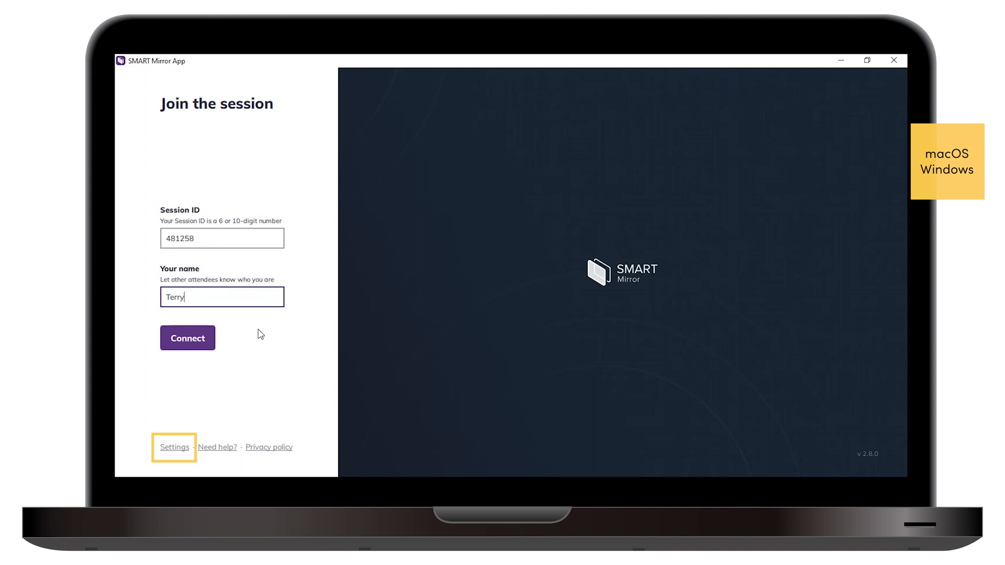
- Enable Touchback control in the app settings and save with OK
{"action": "left_click", "coordinate": [174, 446]}
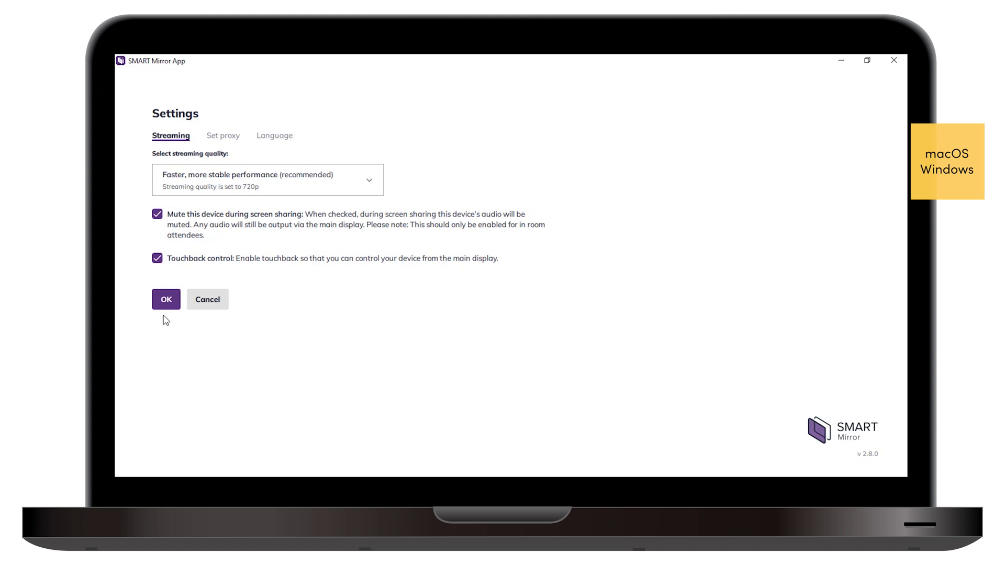
{"action": "left_click", "coordinate": [165, 300]}
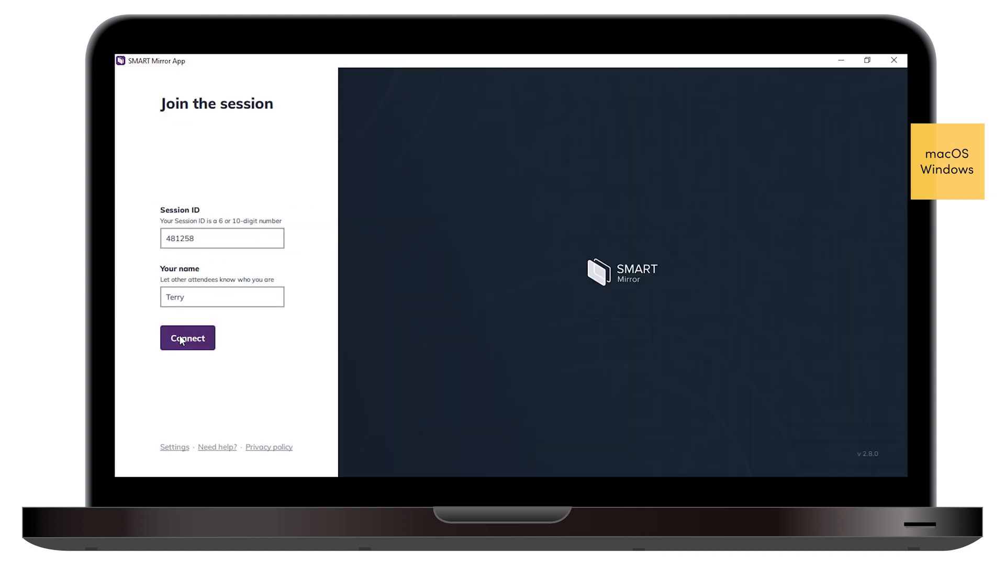
- Connect to session 481258 and share the laptop screen to the room display
{"action": "left_click", "coordinate": [187, 338]}
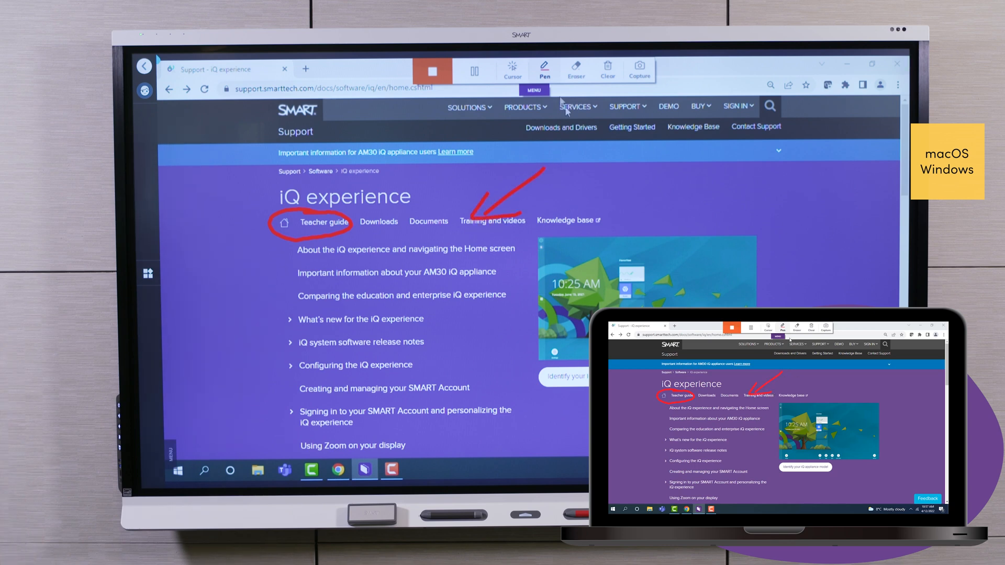
{"action": "left_click", "coordinate": [511, 69]}
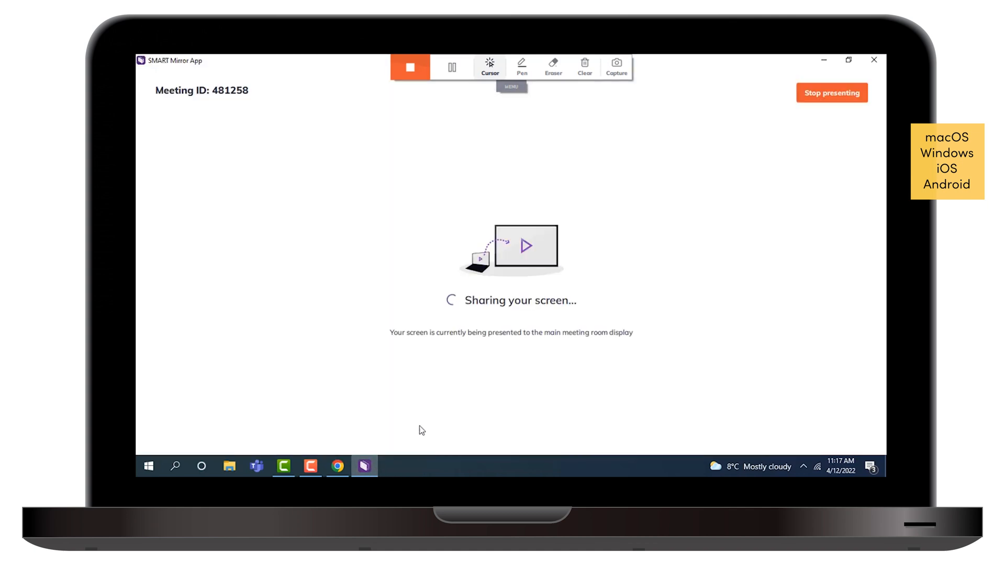
{"action": "mouse_move", "coordinate": [817, 87]}
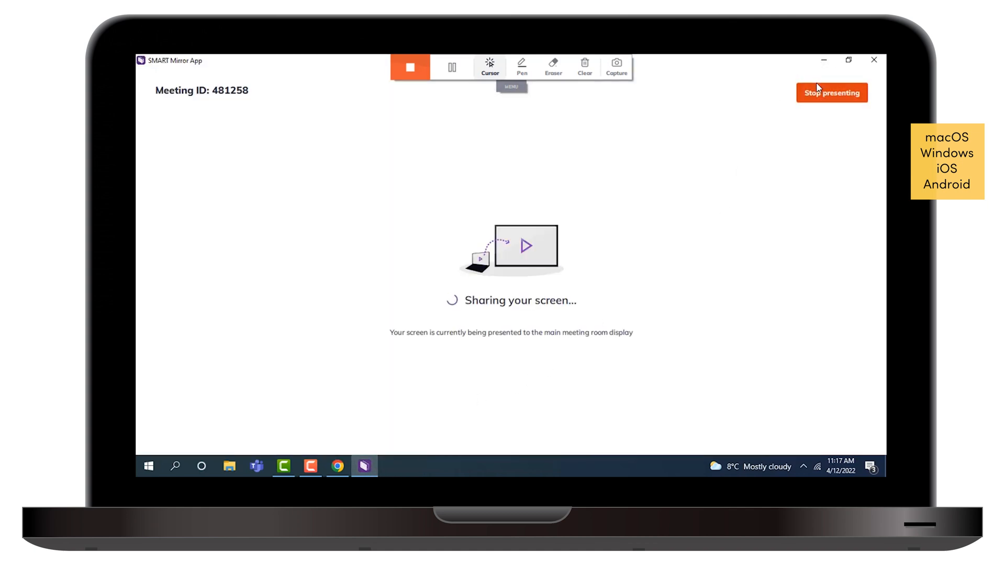
- Stop presenting the laptop screen from the top-right of the window
{"action": "left_click", "coordinate": [831, 93]}
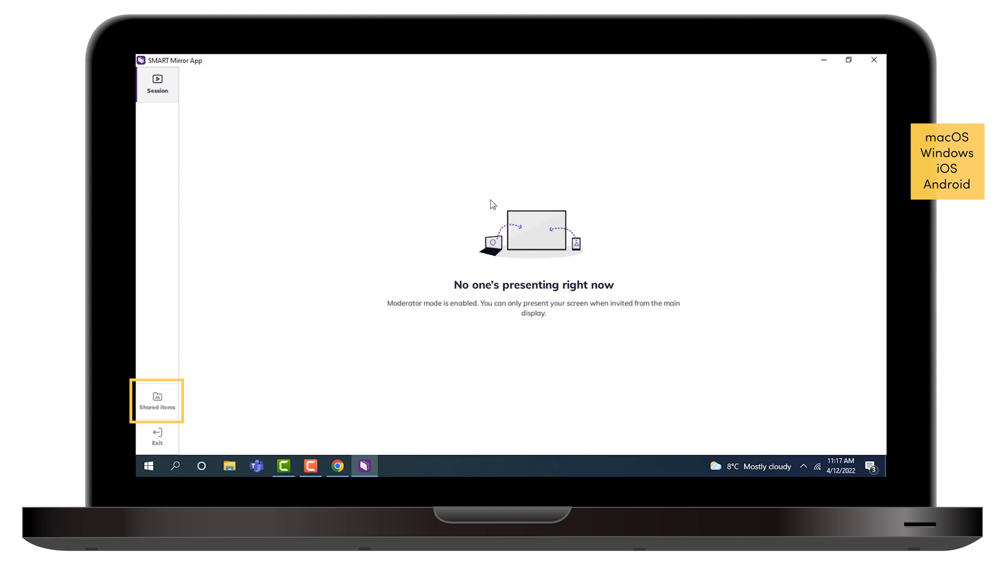
- Open Shared items and begin adding a file with + Add, Share a file
{"action": "left_click", "coordinate": [156, 401]}
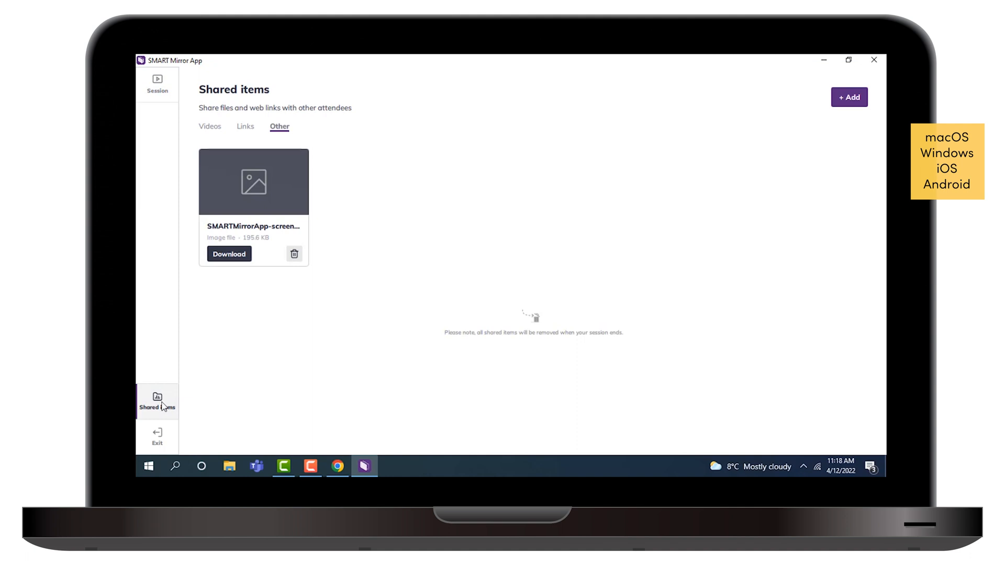
{"action": "mouse_move", "coordinate": [607, 200]}
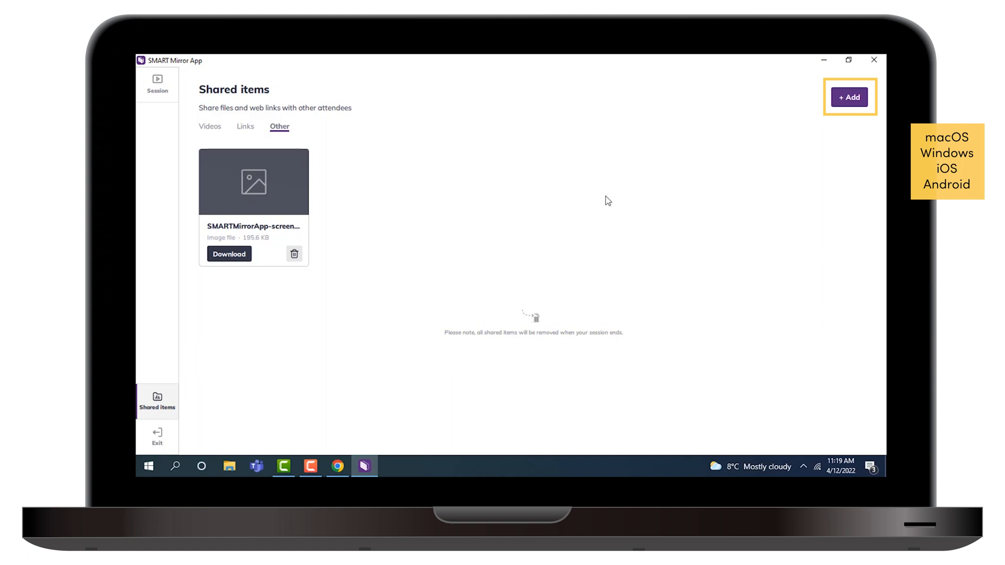
{"action": "left_click", "coordinate": [848, 97]}
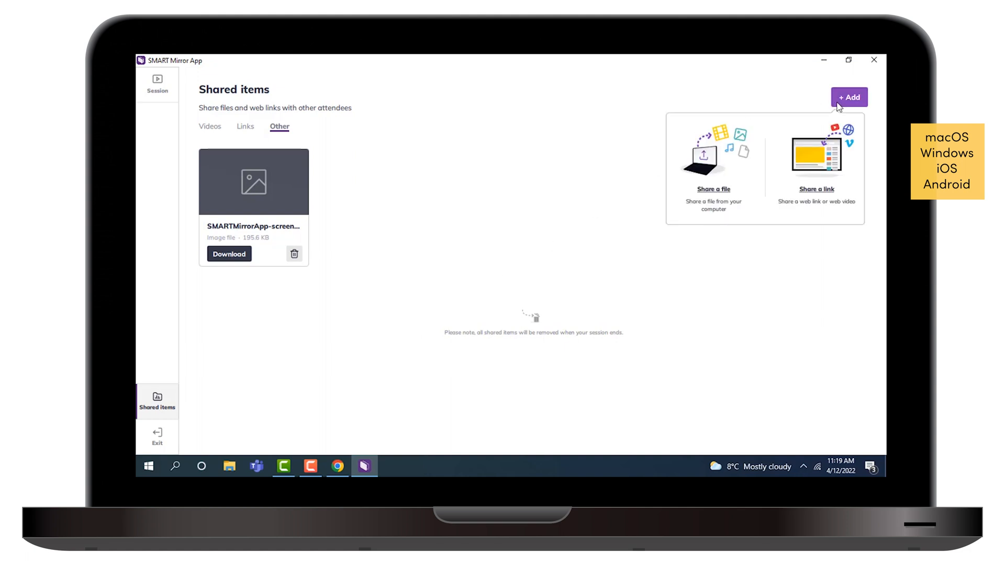
{"action": "left_click", "coordinate": [727, 195]}
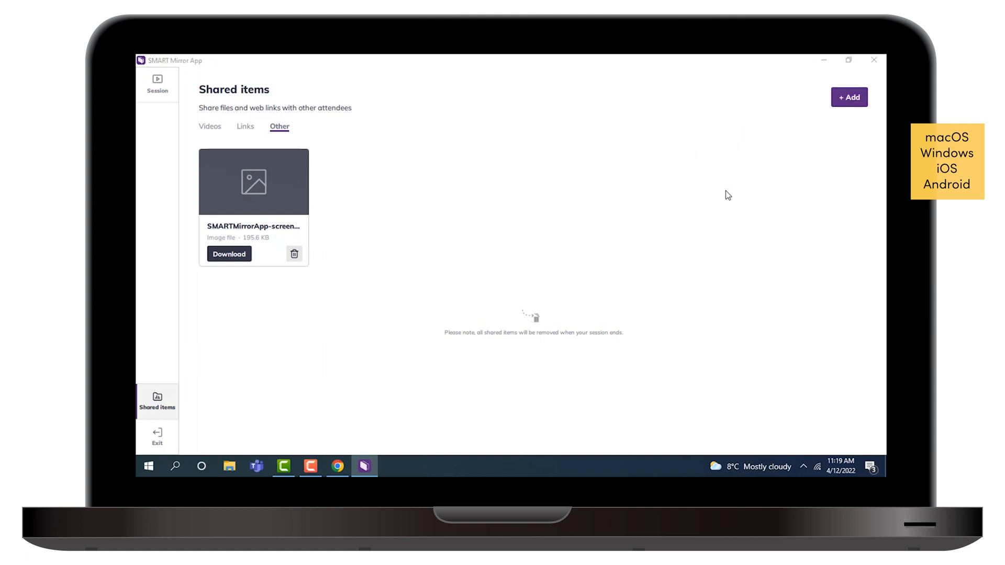
- Share the 6000S_poster PDF from the Desktop folder
{"action": "left_click", "coordinate": [848, 97]}
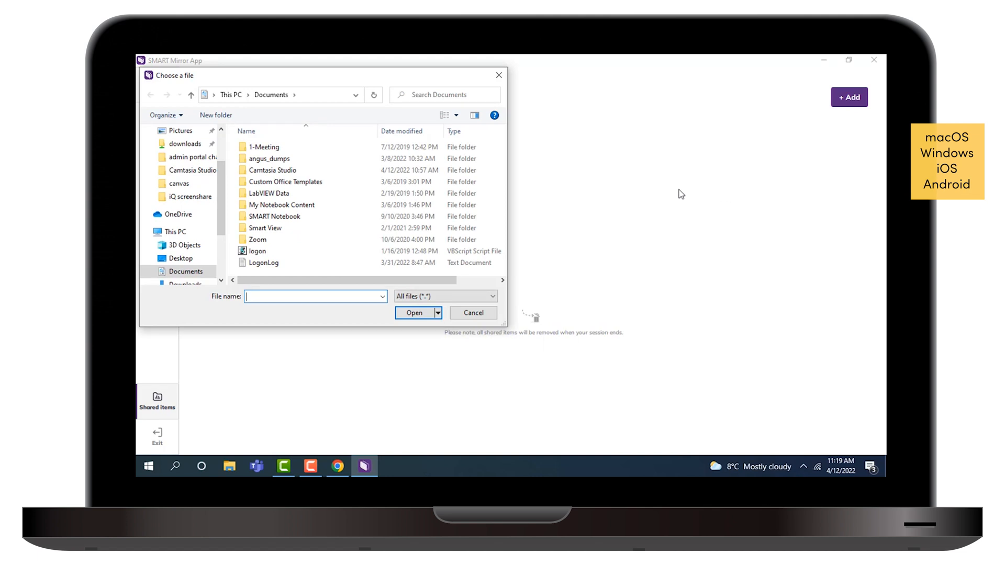
{"action": "left_click", "coordinate": [169, 139]}
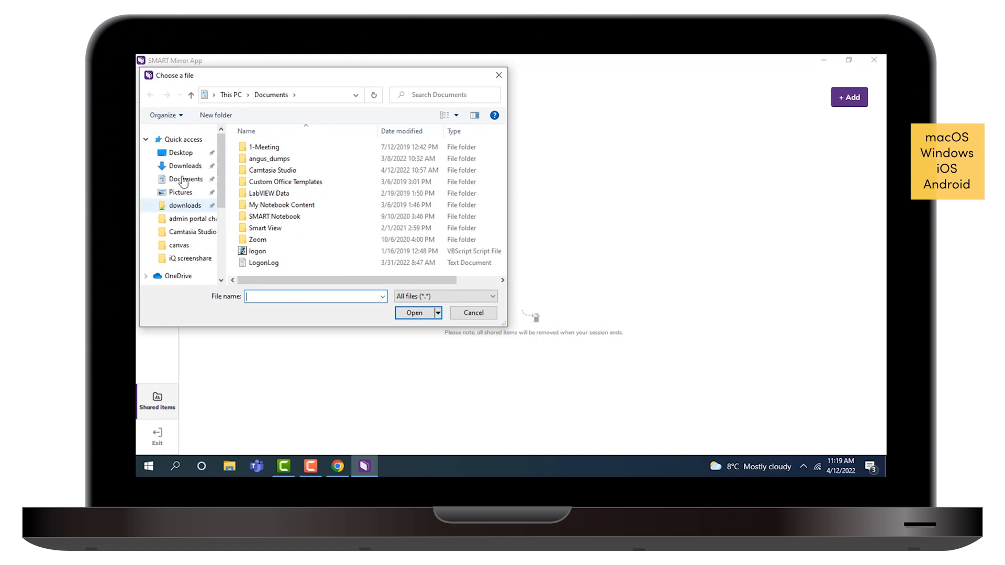
{"action": "left_click", "coordinate": [180, 152]}
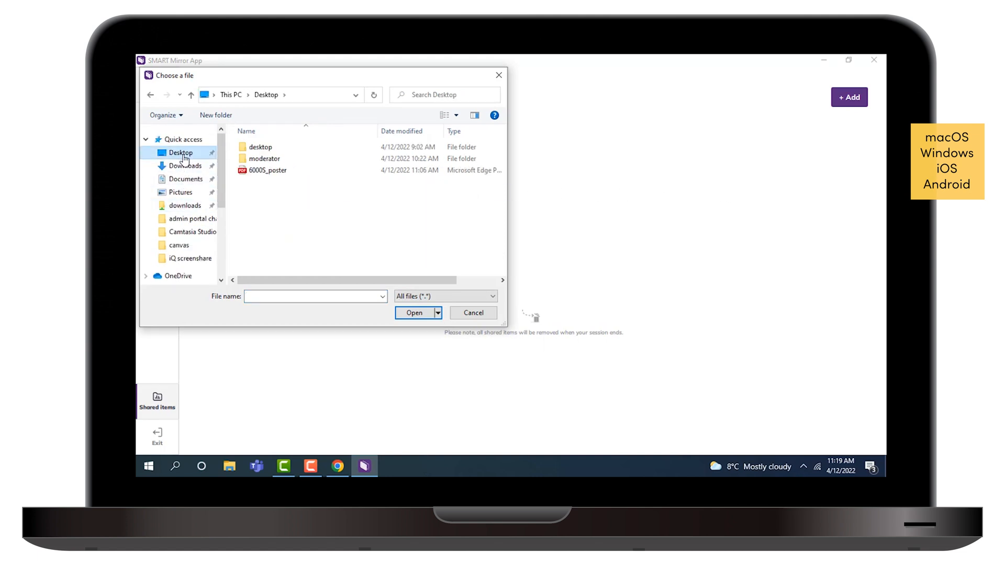
{"action": "left_click", "coordinate": [269, 170]}
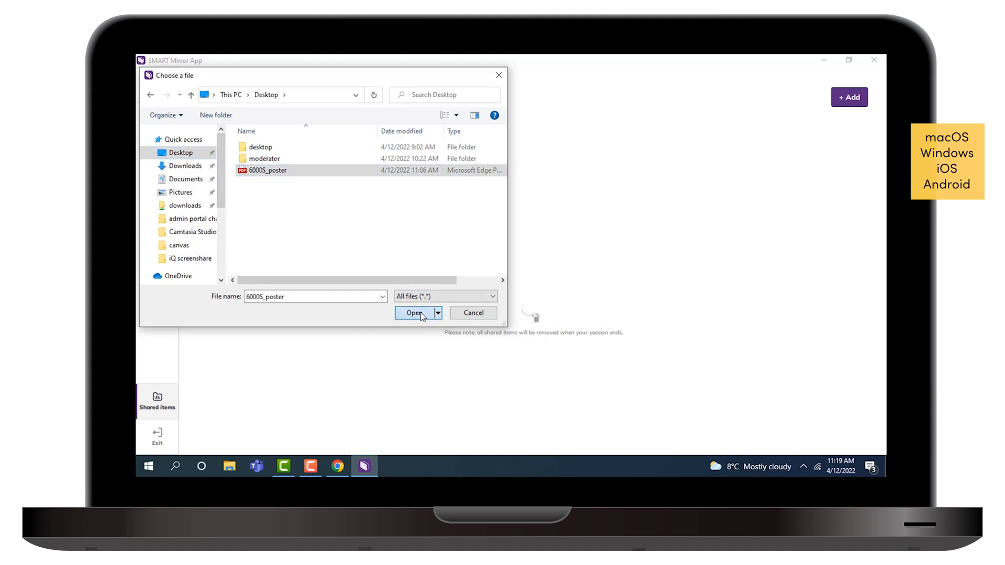
{"action": "left_click", "coordinate": [414, 313]}
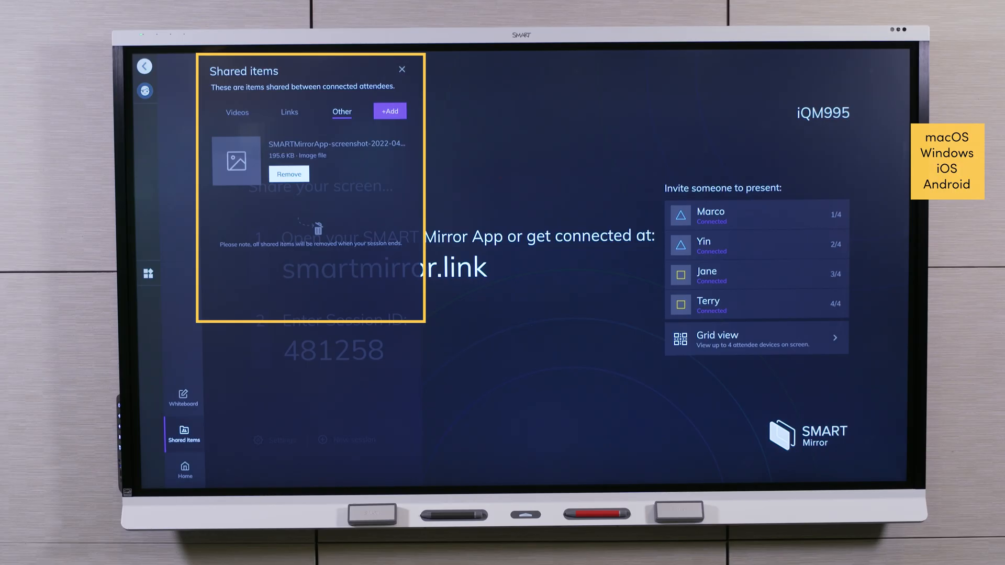
- Show the Shared items panel's Other tab on the SMART Board
{"action": "left_click", "coordinate": [389, 111]}
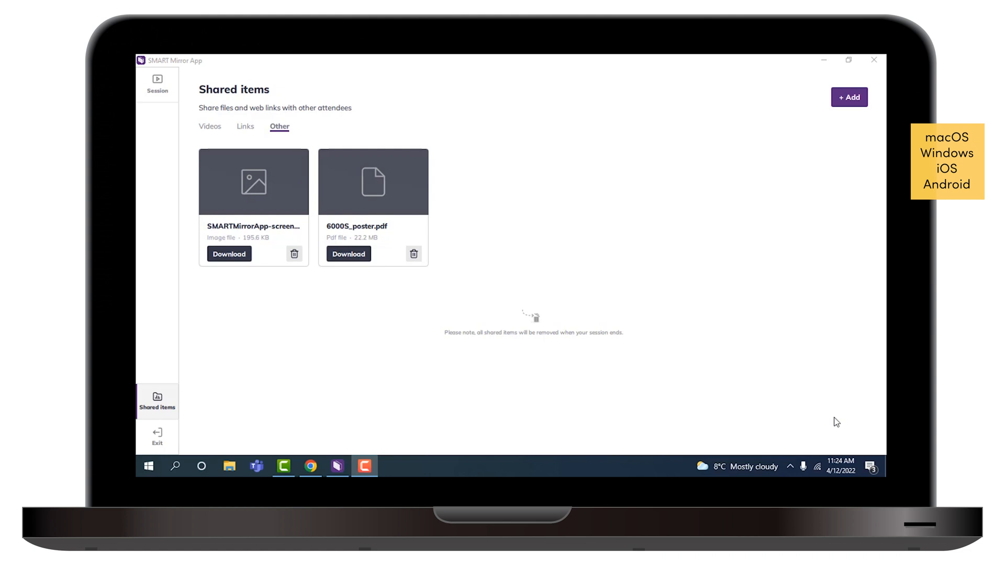
{"action": "mouse_move", "coordinate": [844, 119]}
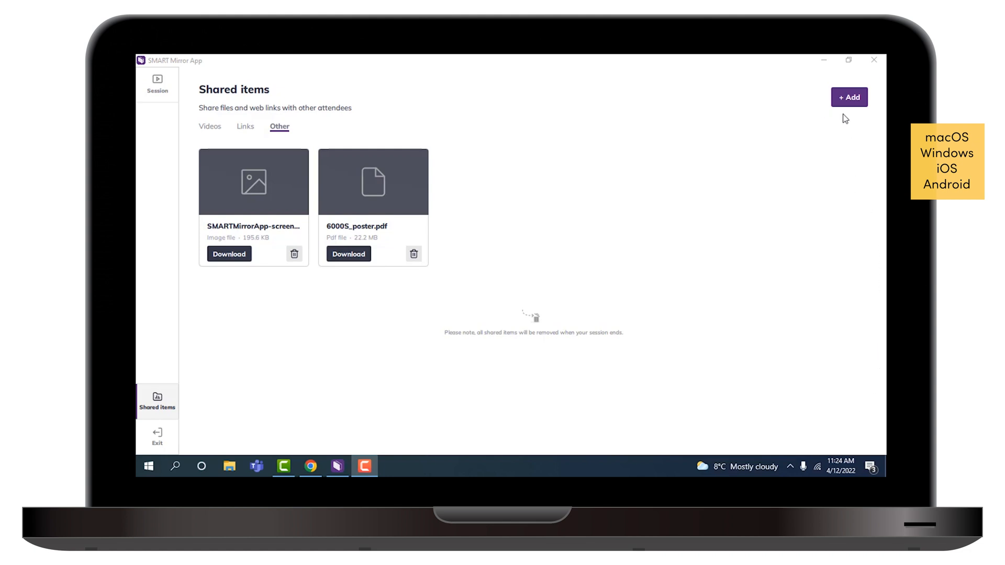
- Share the link t.smarttech.com/docs/software/iq/en/home.cshtml with attendees
{"action": "left_click", "coordinate": [848, 97]}
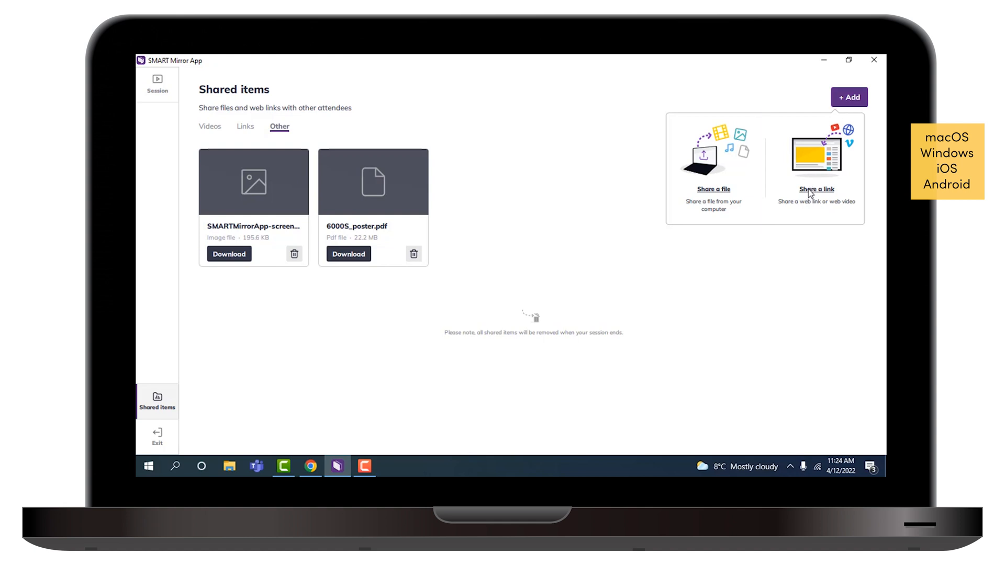
{"action": "left_click", "coordinate": [816, 189]}
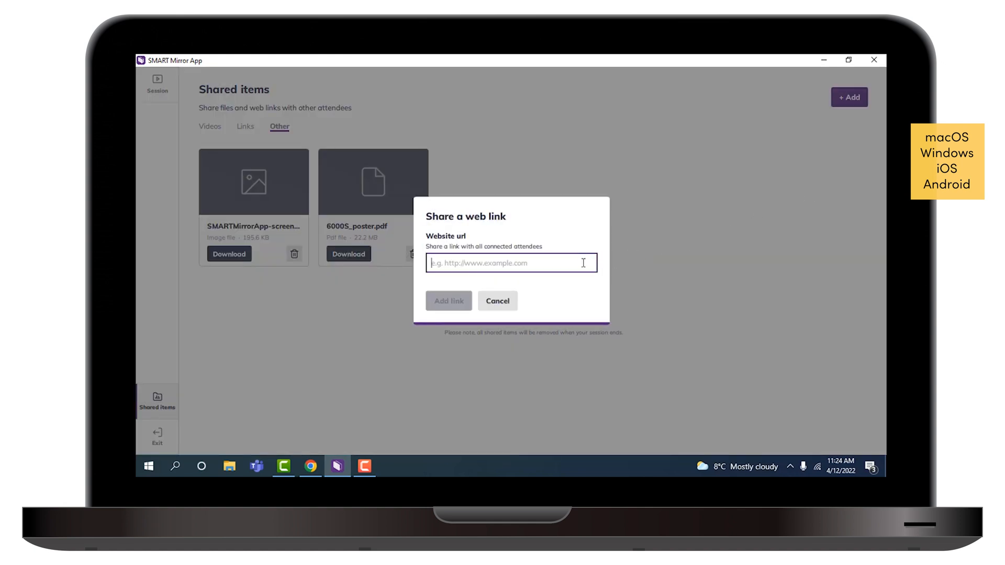
{"action": "type", "text": "t.smarttech.com/docs/software/iq/en/home.cshtml"}
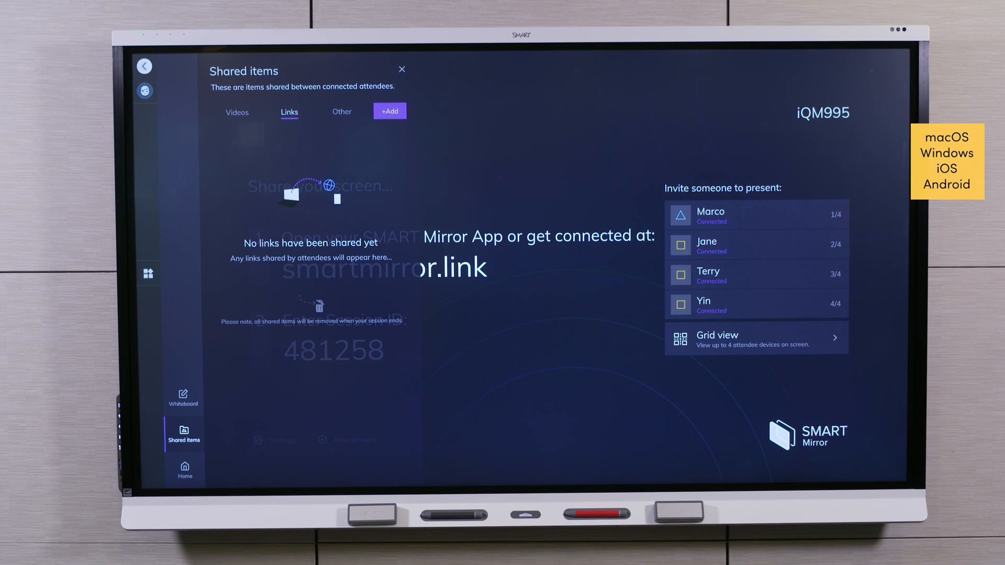
- Show the Links tab in the room display's Shared items panel
{"action": "left_click", "coordinate": [389, 111]}
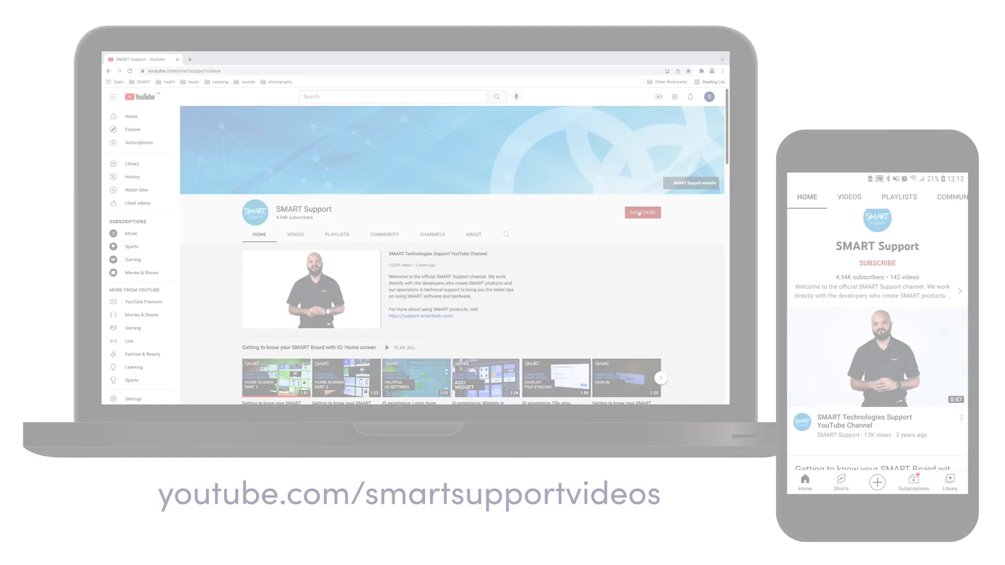
- Subscribe to the SMART Support YouTube channel at youtube.com/smartsupportvideos
{"action": "left_click", "coordinate": [642, 212]}
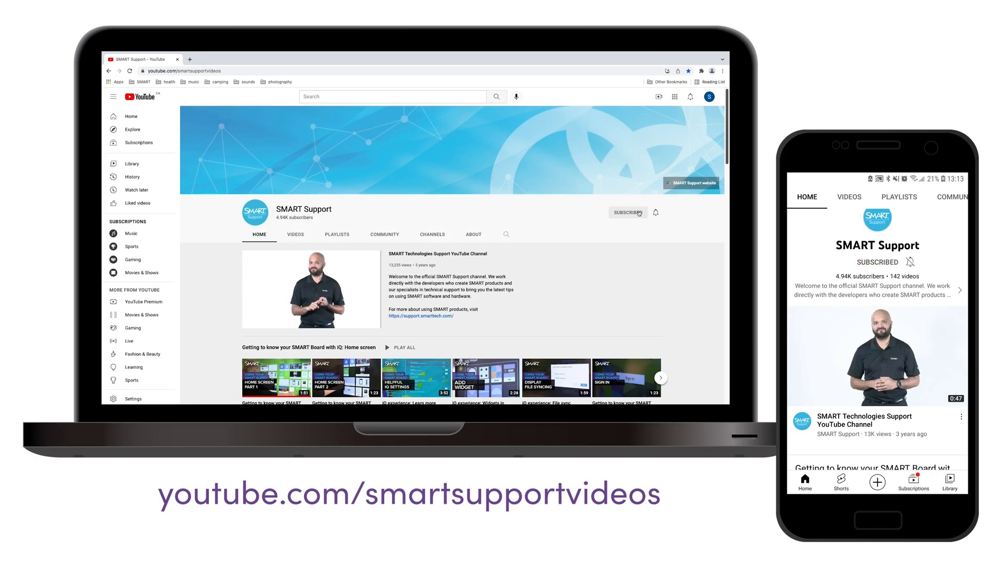
{"action": "left_click", "coordinate": [627, 212]}
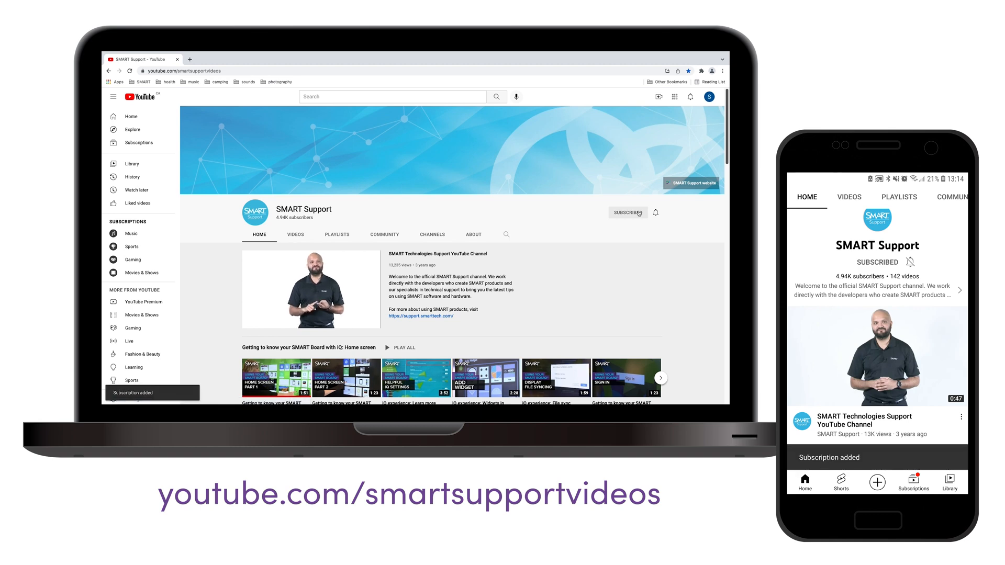